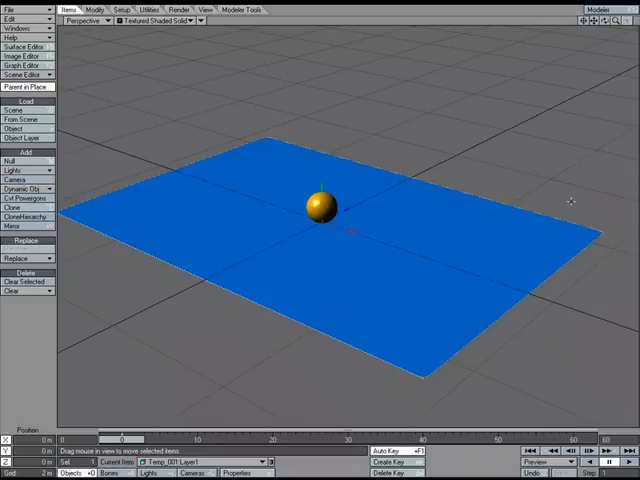
{"action": "mouse_move", "coordinate": [564, 222]}
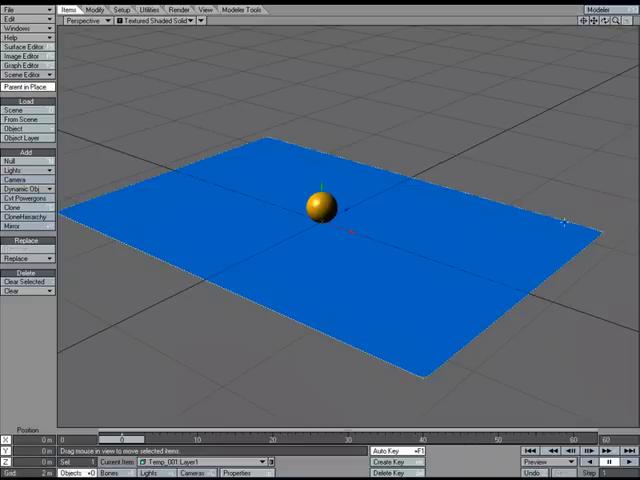
{"action": "mouse_move", "coordinate": [304, 150]}
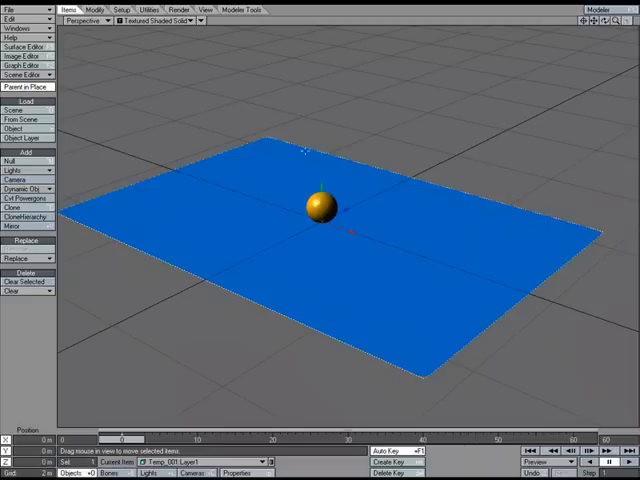
{"action": "mouse_move", "coordinate": [430, 258]}
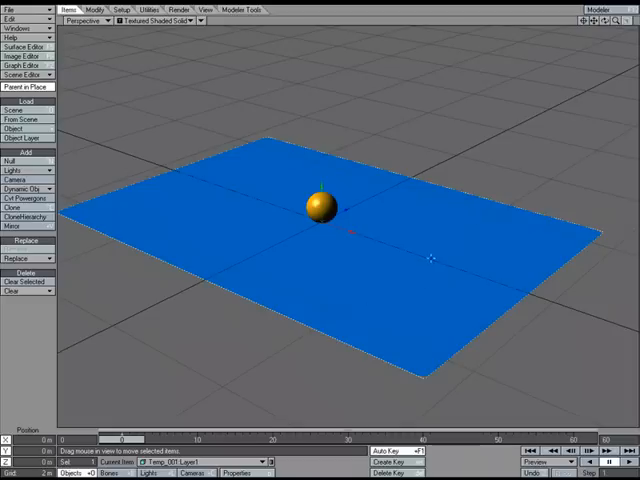
{"action": "mouse_move", "coordinate": [578, 228]}
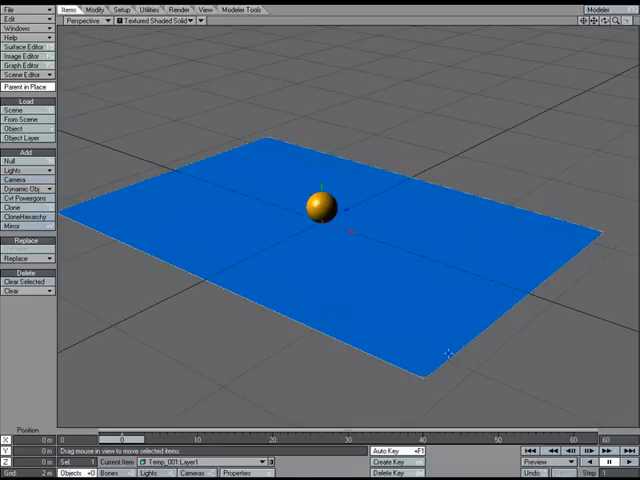
{"action": "mouse_move", "coordinate": [470, 300]}
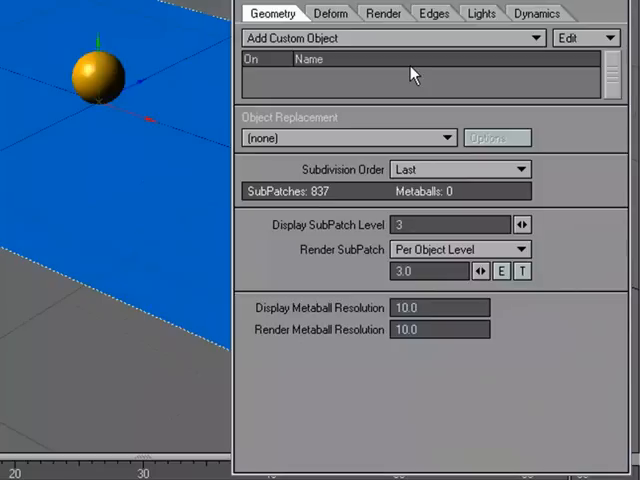
{"action": "mouse_move", "coordinate": [344, 180]}
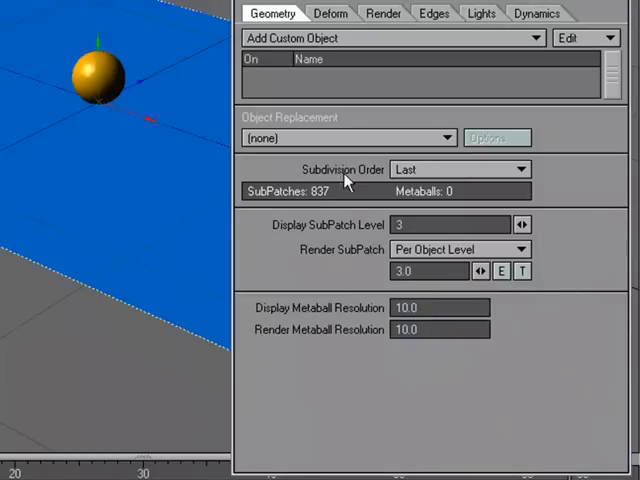
- Give the plane's Displacement Map (Deform) a Turbulence procedural texture
{"action": "left_click", "coordinate": [328, 12]}
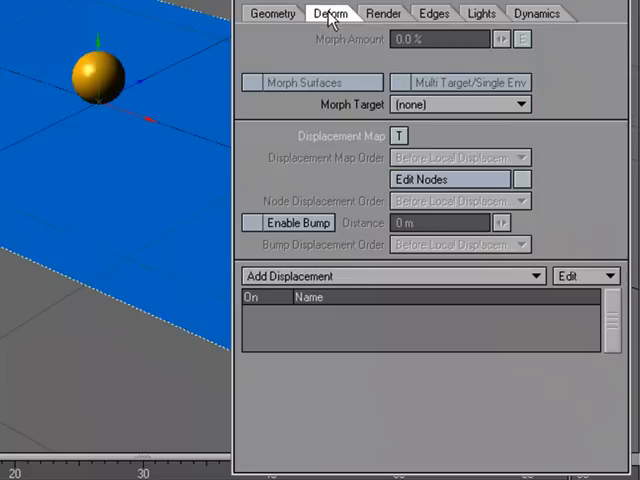
{"action": "mouse_move", "coordinate": [370, 150]}
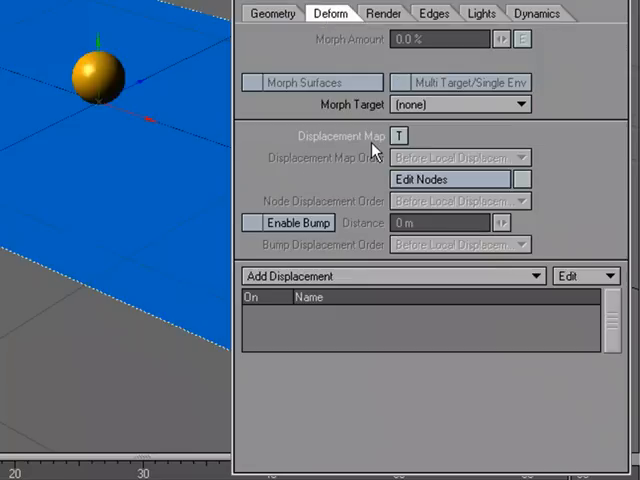
{"action": "left_click", "coordinate": [400, 136]}
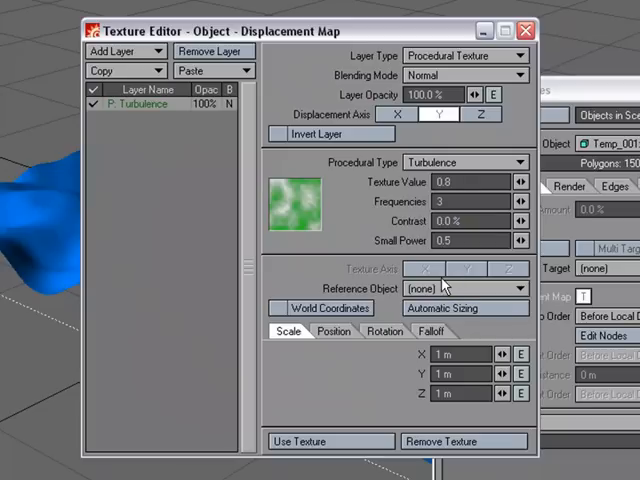
{"action": "mouse_move", "coordinate": [420, 144]}
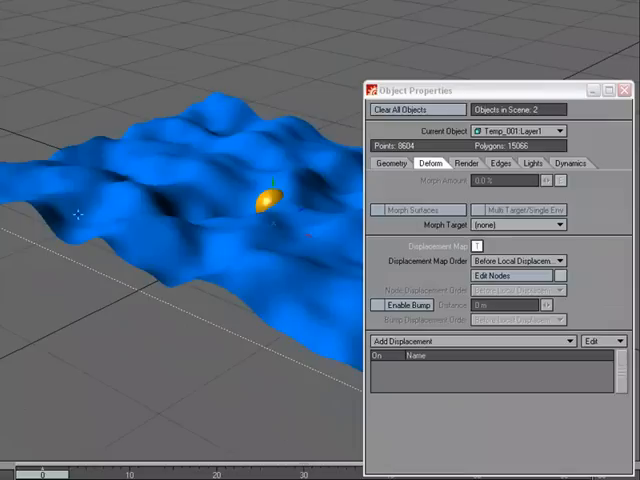
{"action": "mouse_move", "coordinate": [300, 158]}
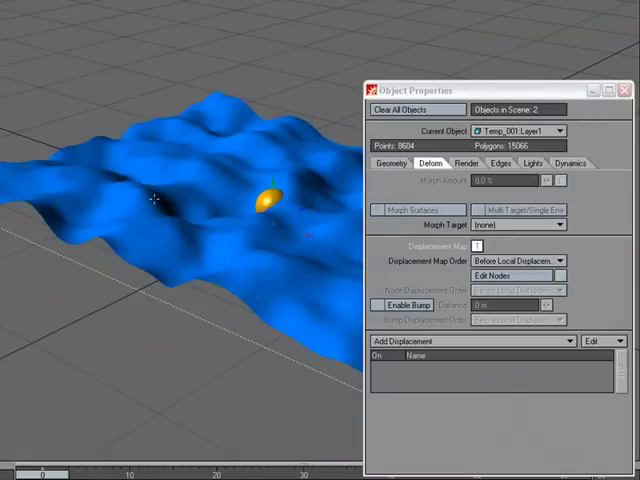
{"action": "mouse_move", "coordinate": [252, 220]}
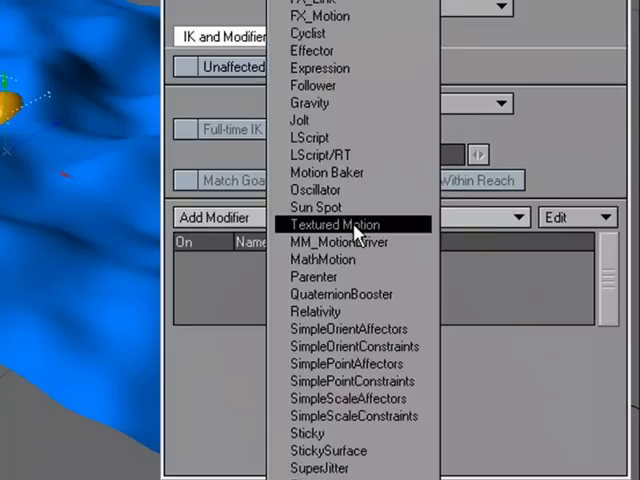
- Add a Textured Motion modifier to the ball and show its Offset, Scale and Axis settings
{"action": "left_click", "coordinate": [336, 224]}
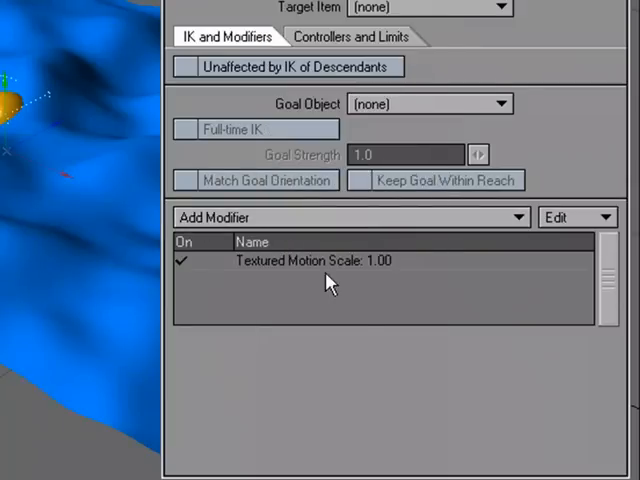
{"action": "left_click", "coordinate": [316, 260]}
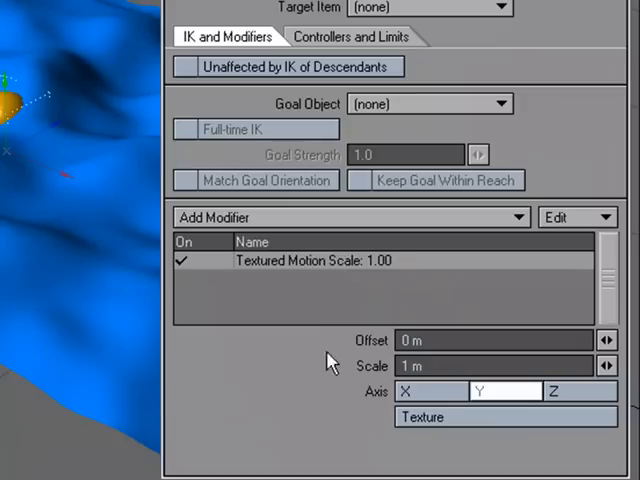
{"action": "mouse_move", "coordinate": [384, 362]}
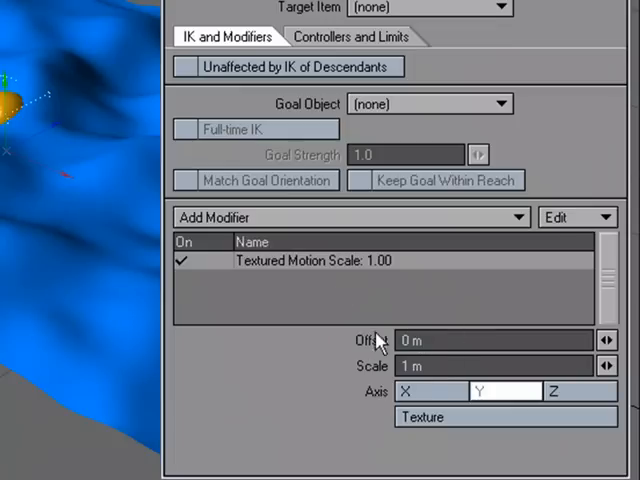
{"action": "mouse_move", "coordinate": [388, 378]}
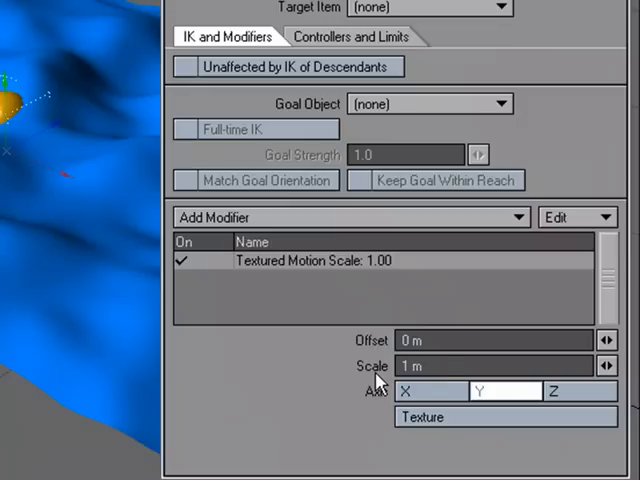
{"action": "mouse_move", "coordinate": [340, 384]}
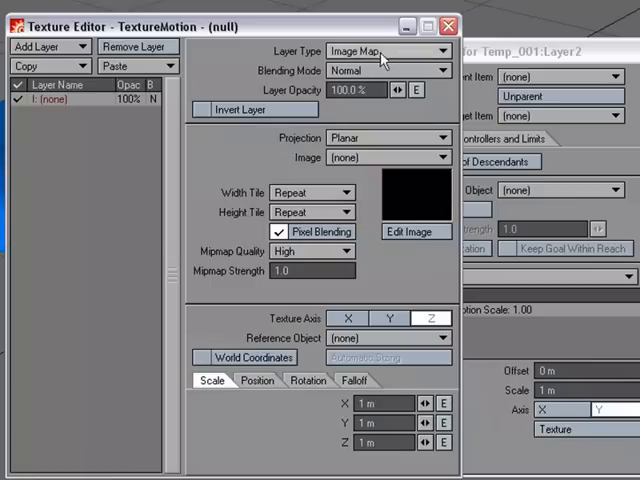
- Change the Textured Motion layer from Image Map to a Turbulence procedural texture
{"action": "left_click", "coordinate": [388, 52]}
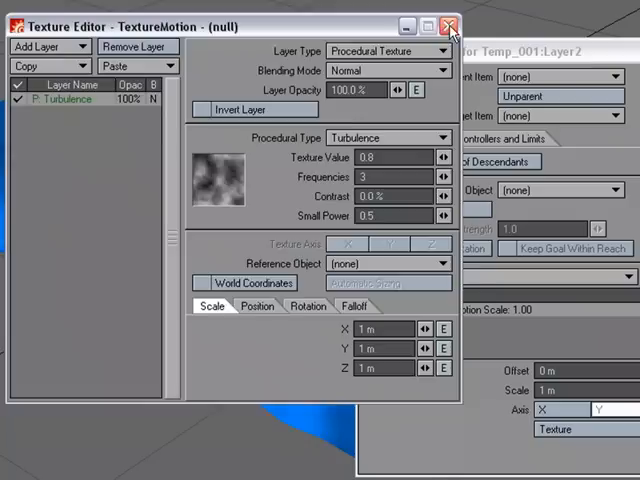
{"action": "left_click", "coordinate": [448, 26]}
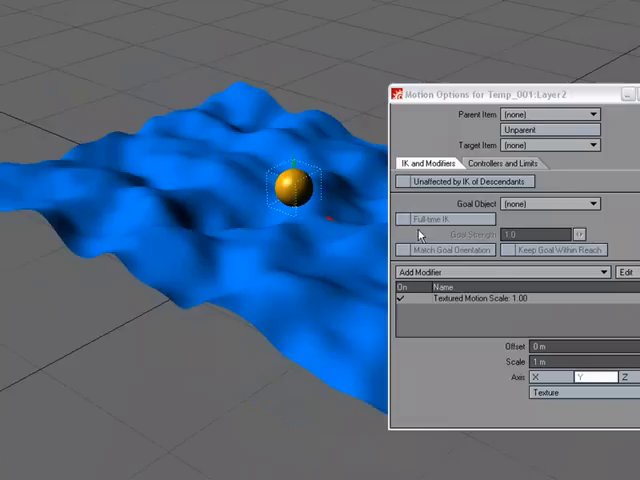
{"action": "mouse_move", "coordinate": [310, 252]}
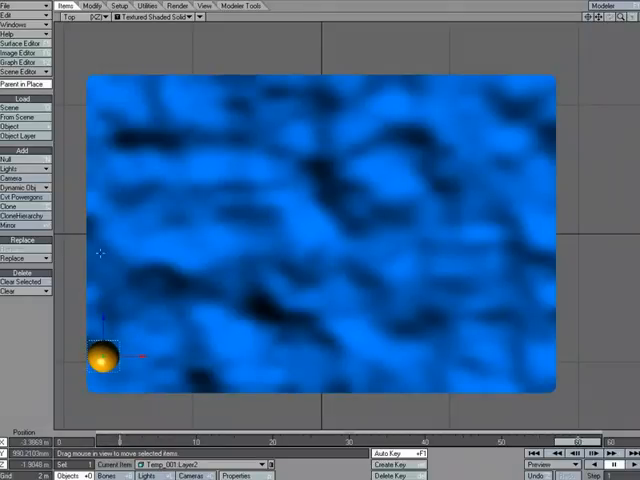
- Keyframe the ball to the top-right corner, then pull its midpoint key left to curve the path
{"action": "left_click_drag", "start_coordinate": [104, 360], "coordinate": [540, 100]}
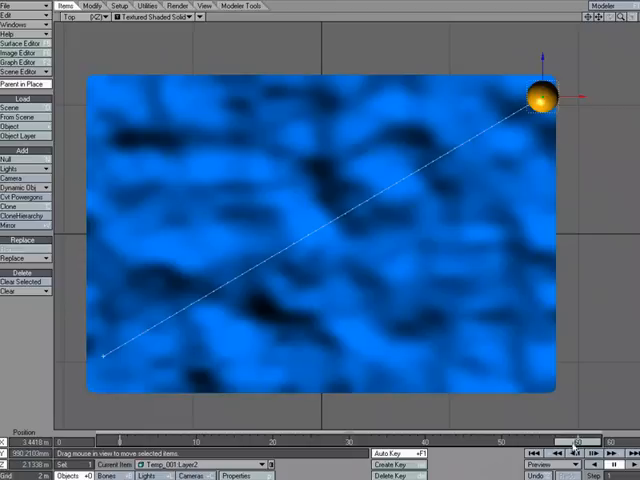
{"action": "left_click_drag", "start_coordinate": [544, 96], "coordinate": [322, 230]}
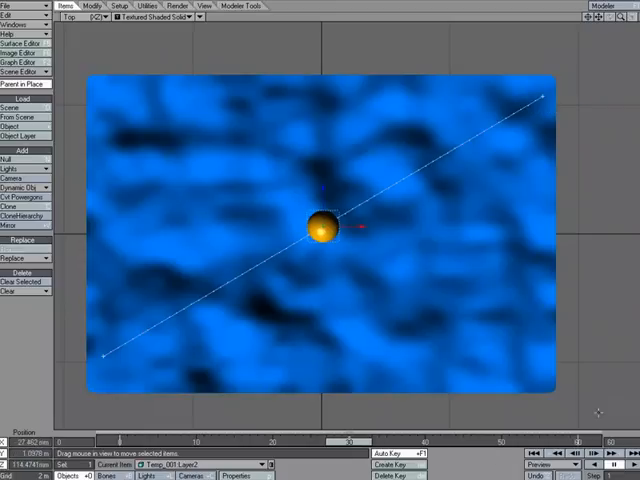
{"action": "left_click_drag", "start_coordinate": [322, 230], "coordinate": [184, 136]}
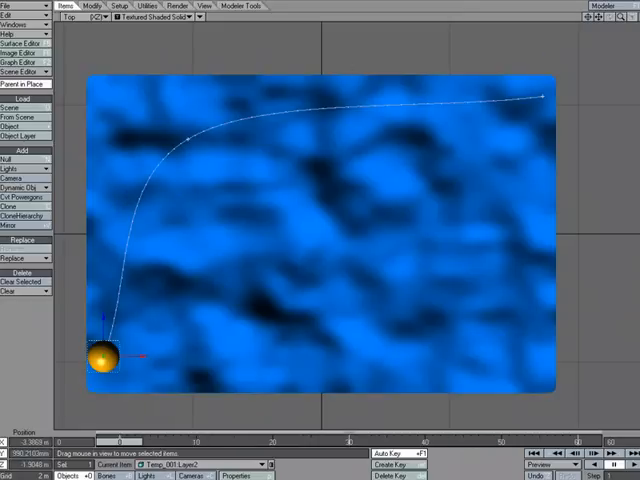
{"action": "left_click", "coordinate": [80, 16]}
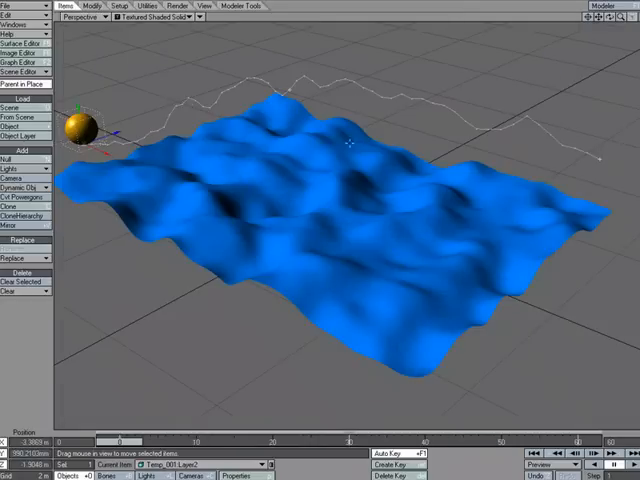
- Scrub through the frames to watch the ball travel over the rolling hills
{"action": "left_click_drag", "start_coordinate": [78, 126], "coordinate": [144, 120]}
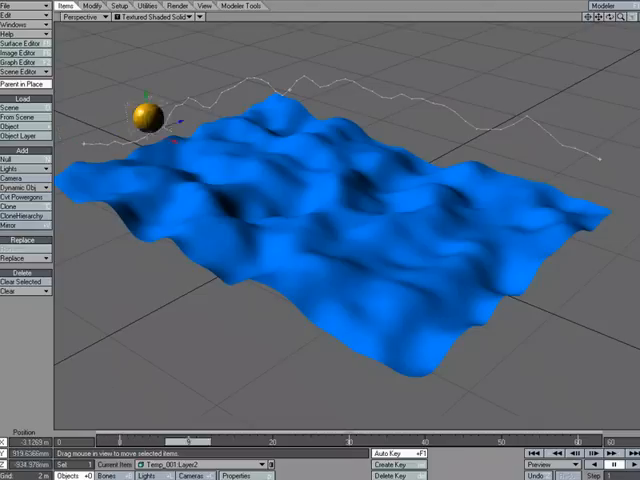
{"action": "left_click_drag", "start_coordinate": [144, 116], "coordinate": [476, 116]}
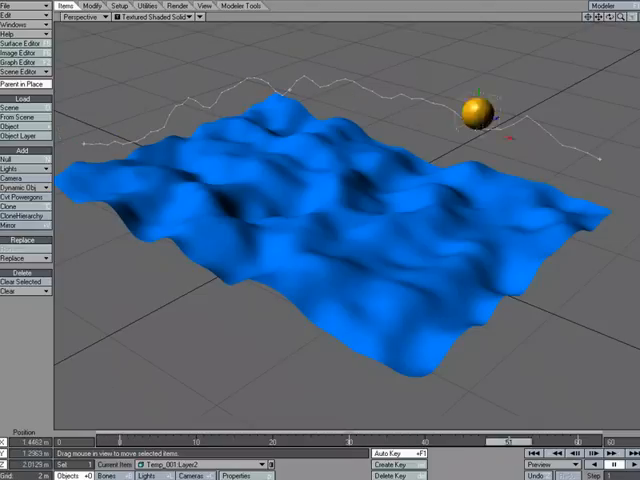
{"action": "left_click_drag", "start_coordinate": [476, 110], "coordinate": [76, 128]}
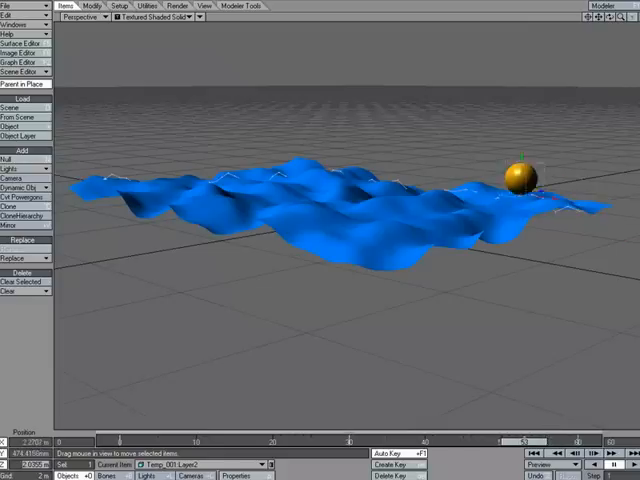
{"action": "left_click_drag", "start_coordinate": [520, 178], "coordinate": [124, 164]}
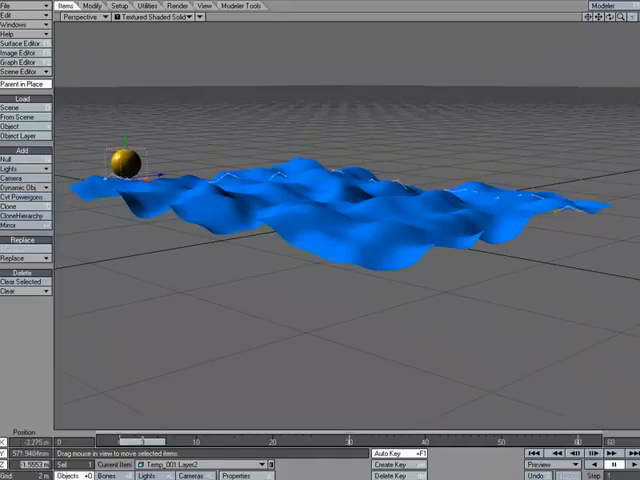
{"action": "left_click_drag", "start_coordinate": [124, 160], "coordinate": [270, 160]}
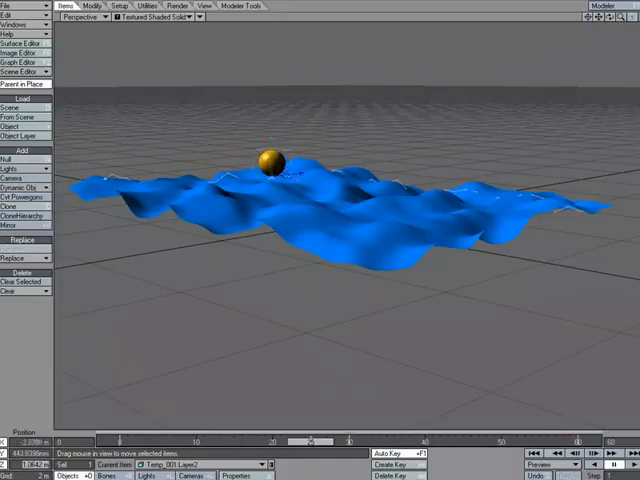
{"action": "left_click_drag", "start_coordinate": [272, 162], "coordinate": [590, 192]}
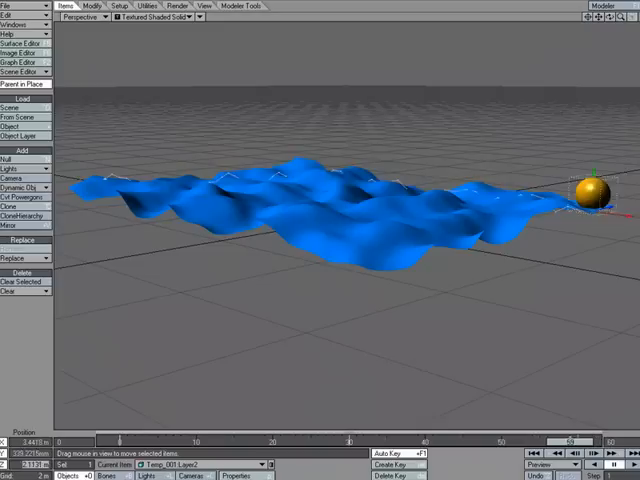
{"action": "left_click_drag", "start_coordinate": [596, 190], "coordinate": [250, 168]}
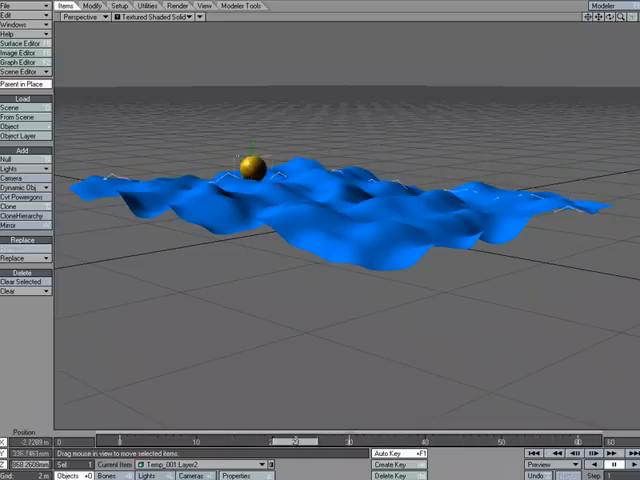
{"action": "left_click_drag", "start_coordinate": [250, 164], "coordinate": [590, 190]}
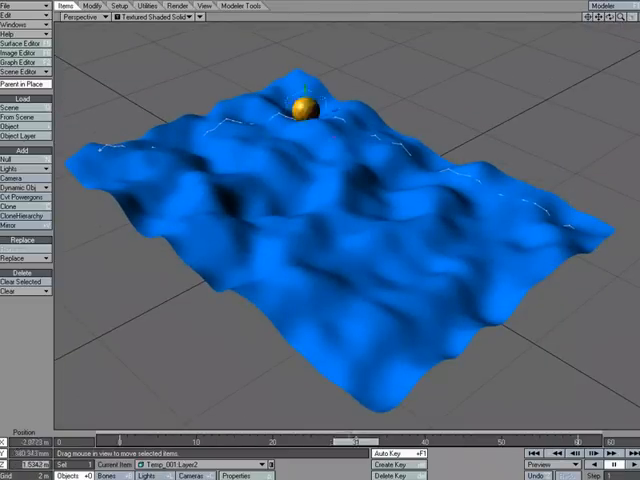
{"action": "left_click_drag", "start_coordinate": [304, 104], "coordinate": [228, 104]}
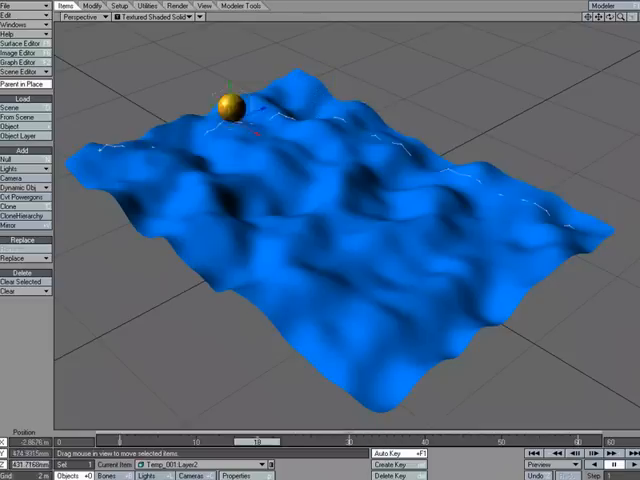
{"action": "left_click_drag", "start_coordinate": [224, 104], "coordinate": [184, 136]}
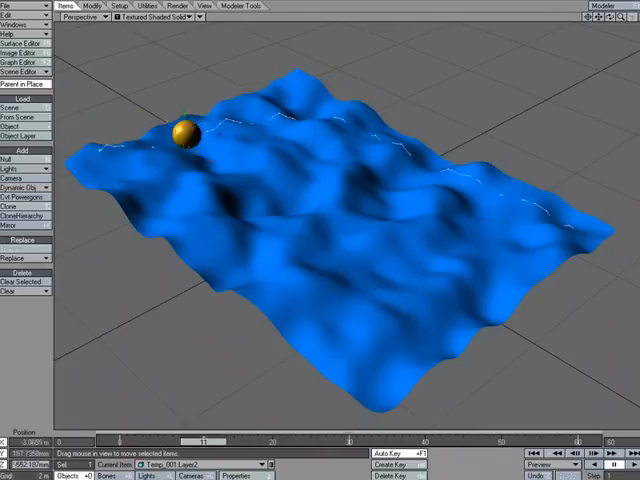
{"action": "left_click_drag", "start_coordinate": [186, 132], "coordinate": [248, 110]}
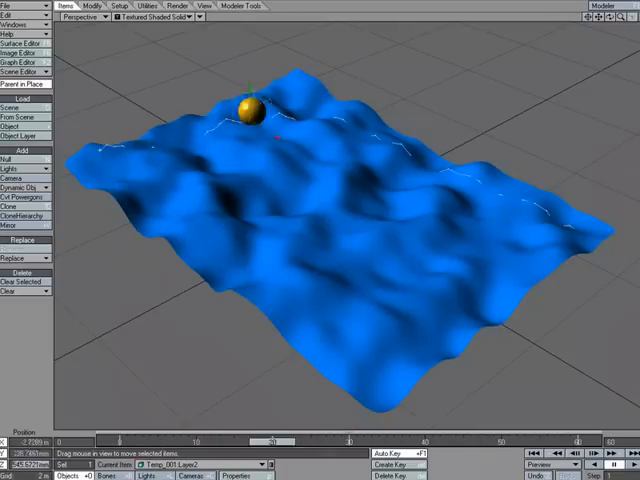
{"action": "left_click_drag", "start_coordinate": [244, 104], "coordinate": [96, 136]}
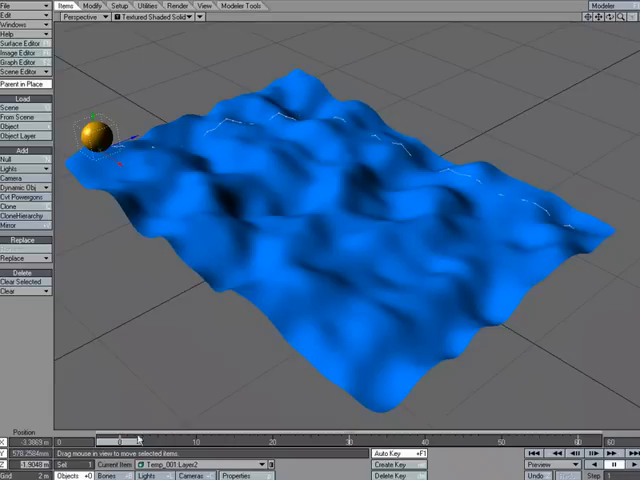
{"action": "left_click_drag", "start_coordinate": [92, 136], "coordinate": [512, 184]}
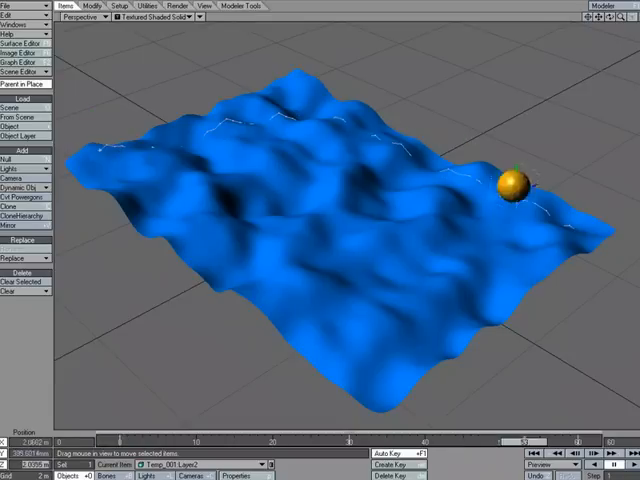
{"action": "left_click_drag", "start_coordinate": [516, 180], "coordinate": [590, 216]}
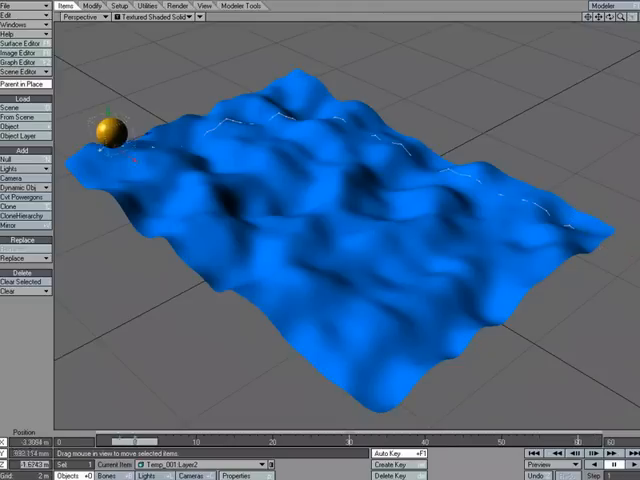
{"action": "left_click_drag", "start_coordinate": [108, 130], "coordinate": [388, 128]}
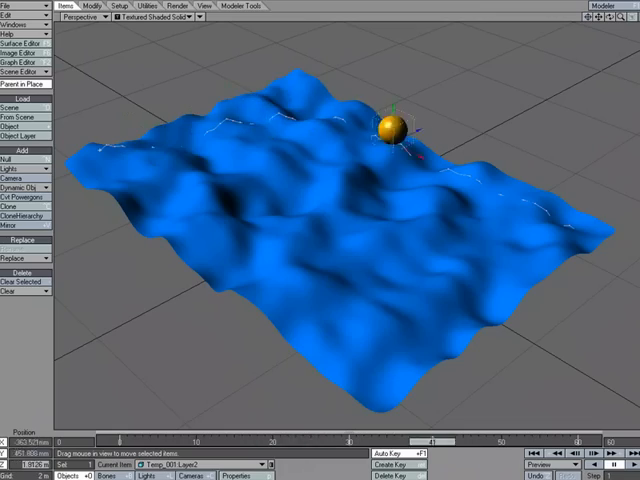